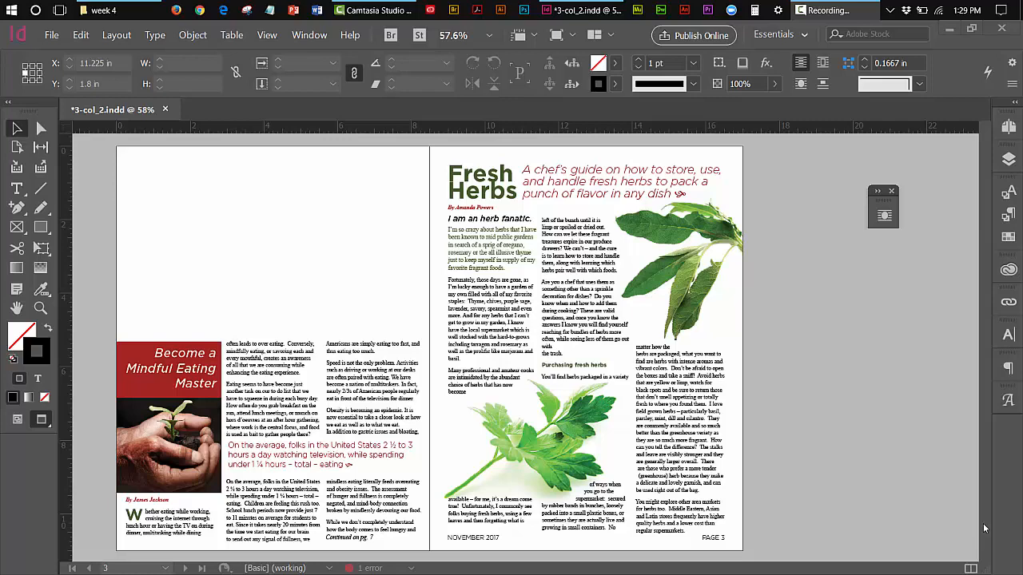
mouse_move(376, 269)
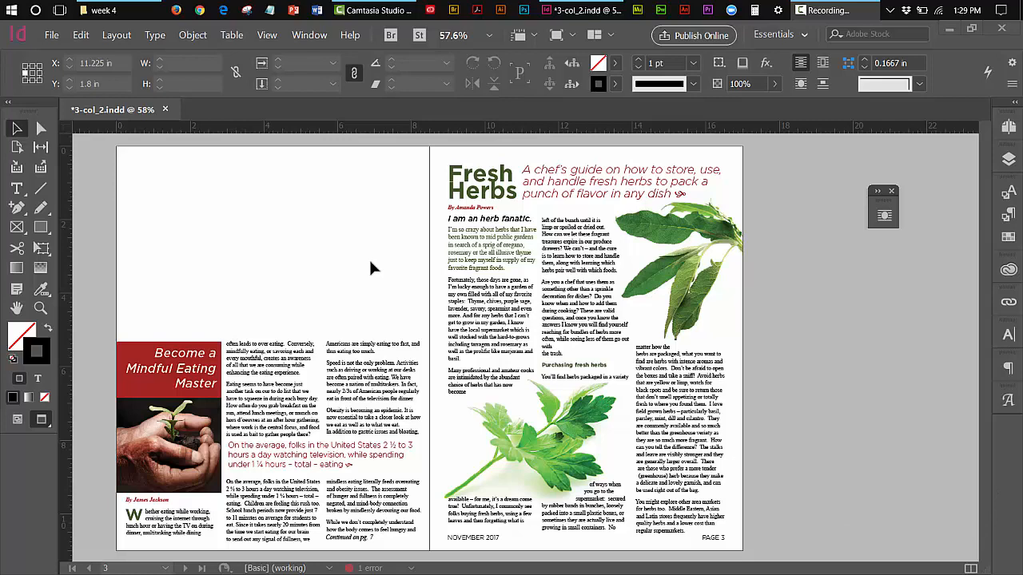
mouse_move(356, 242)
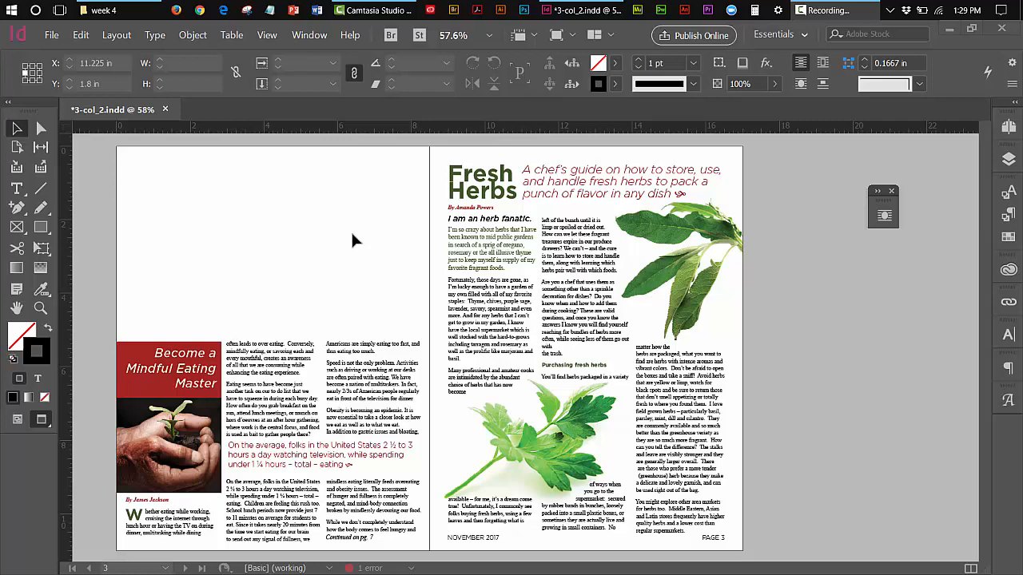
mouse_move(162, 161)
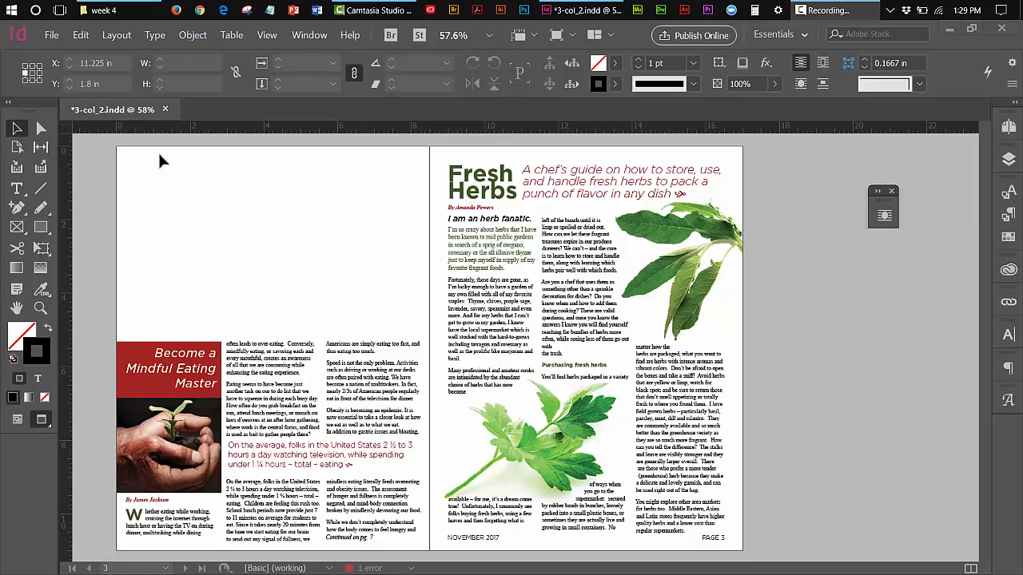
mouse_move(139, 116)
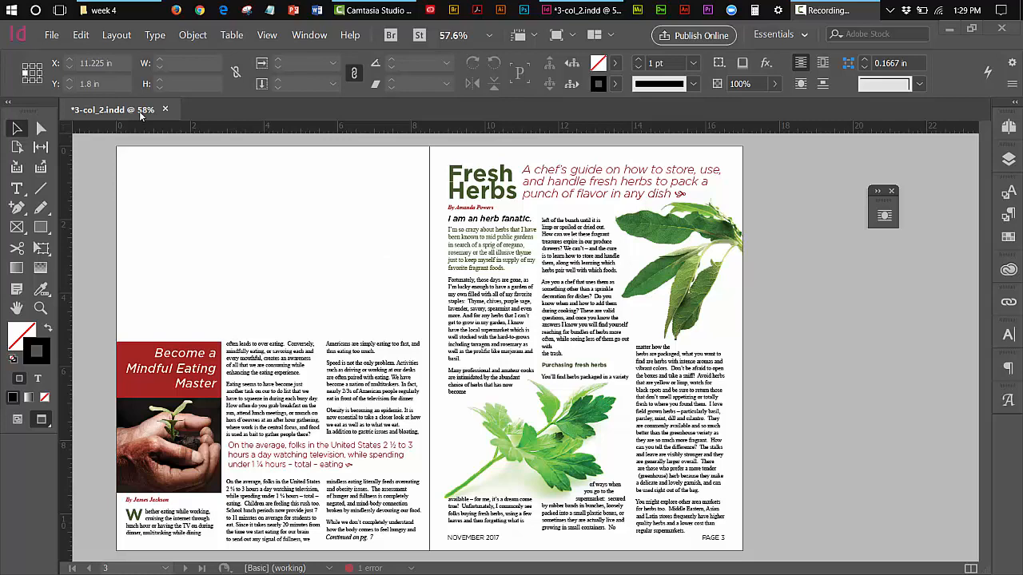
Choose Export from the File menu to start exporting the magazine document
left_click(51, 35)
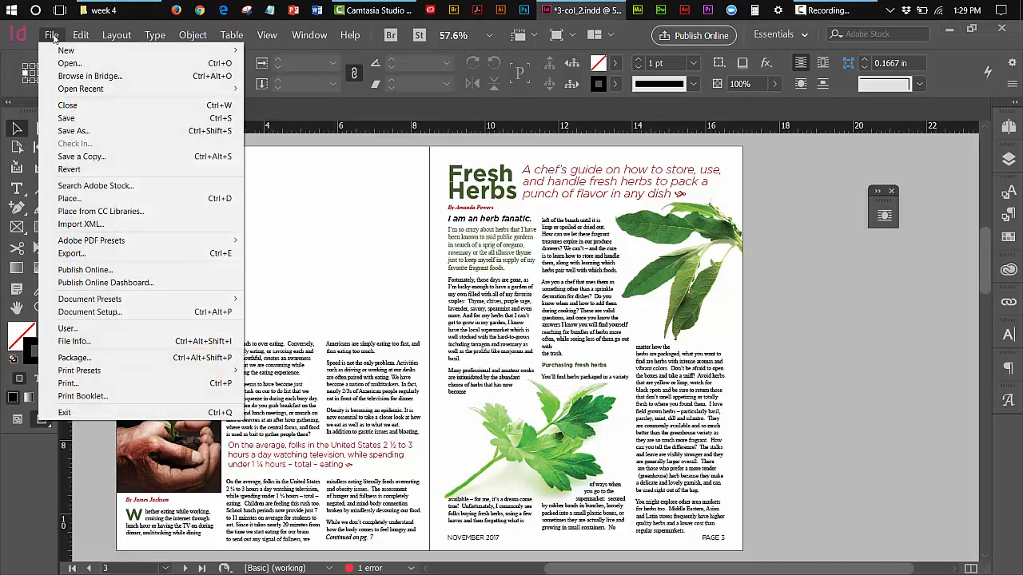
mouse_move(85, 269)
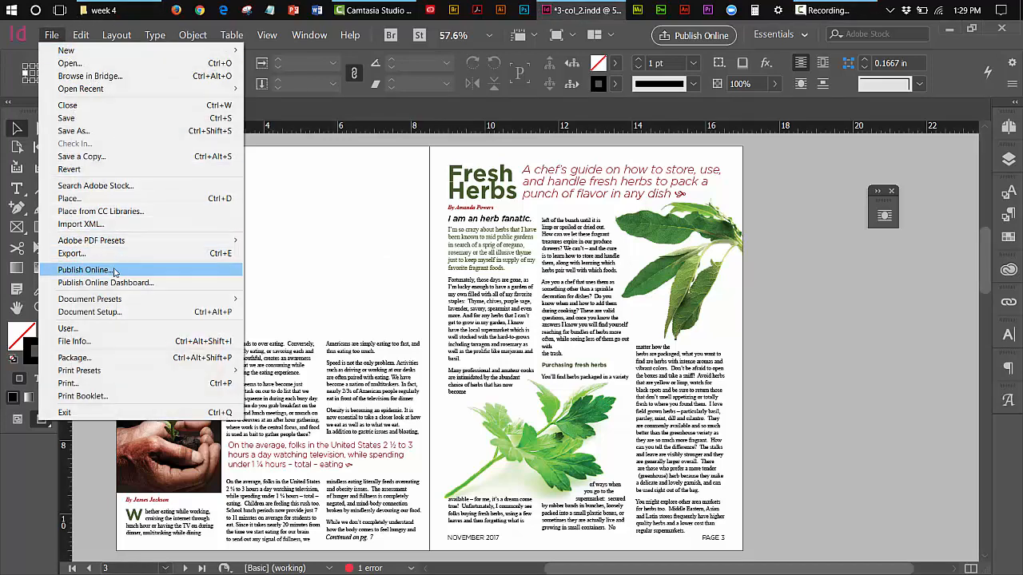
mouse_move(72, 254)
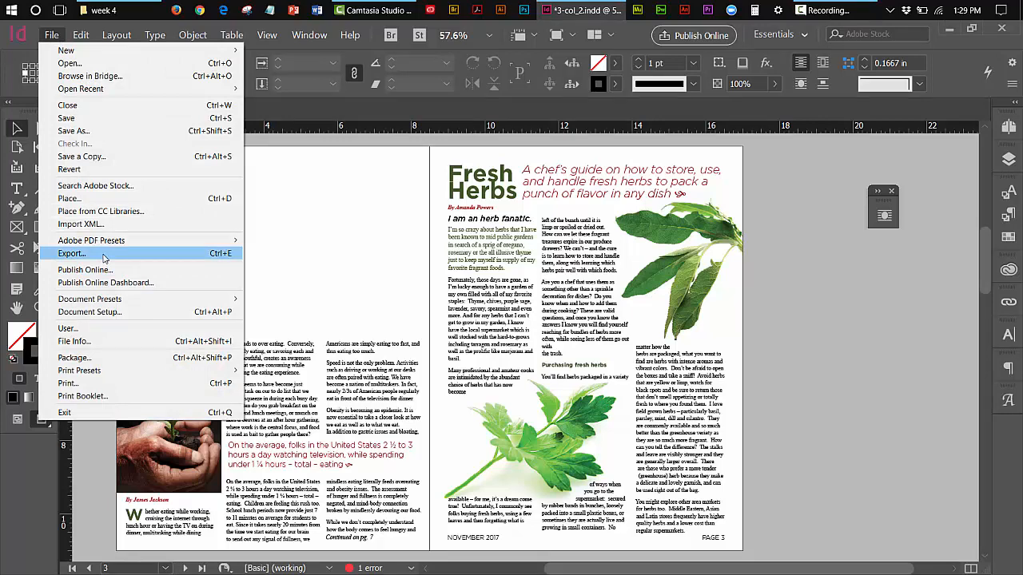
mouse_move(90, 164)
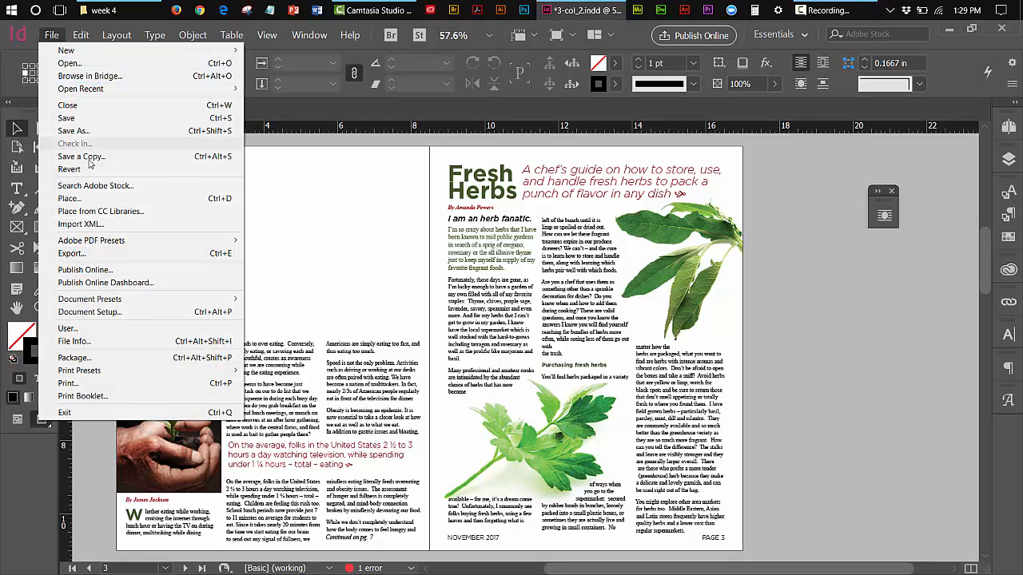
left_click(482, 278)
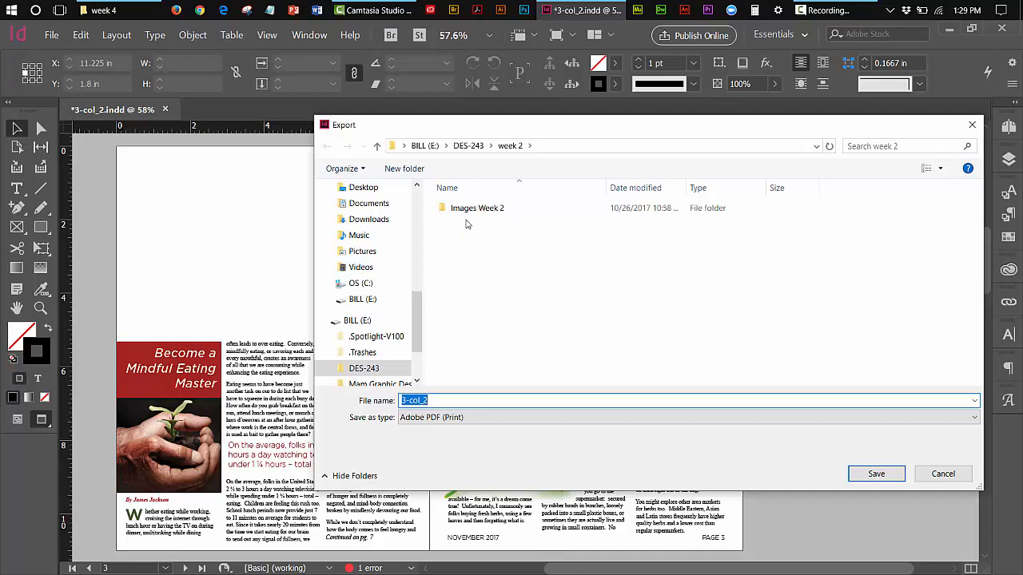
mouse_move(450, 362)
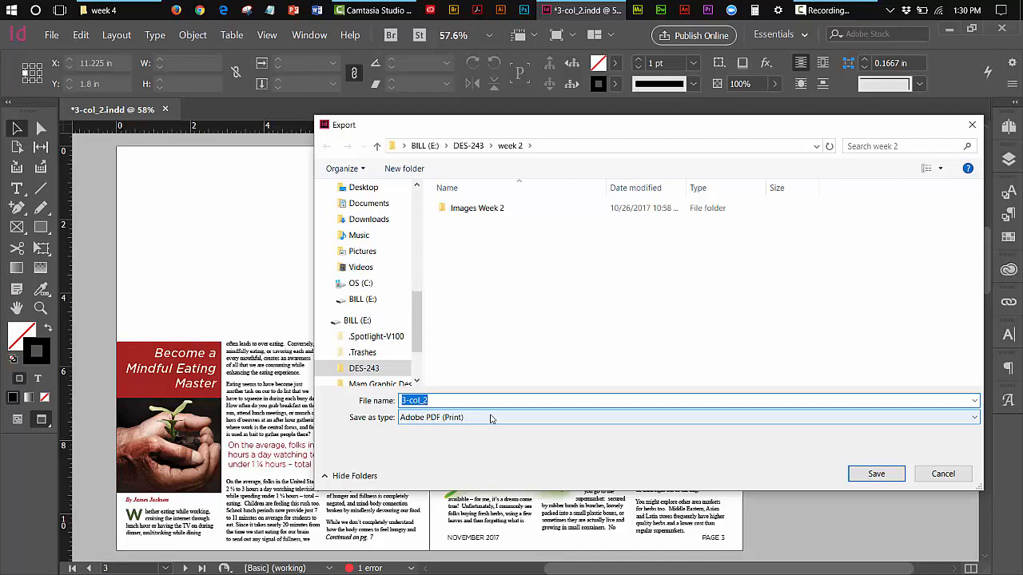
mouse_move(462, 422)
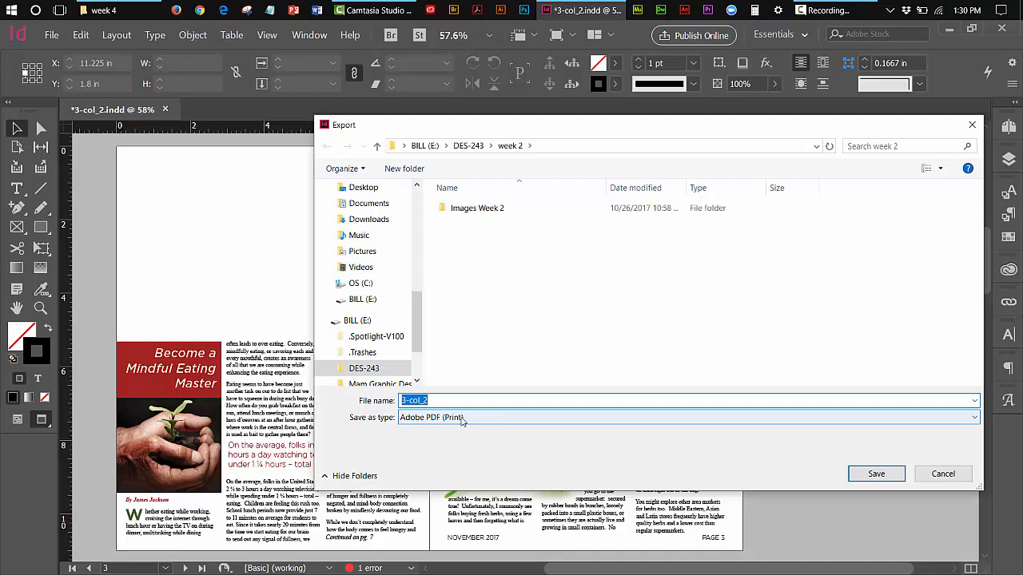
Save 3-col_2 into week 2 with Adobe PDF (Print) as the format
left_click(687, 417)
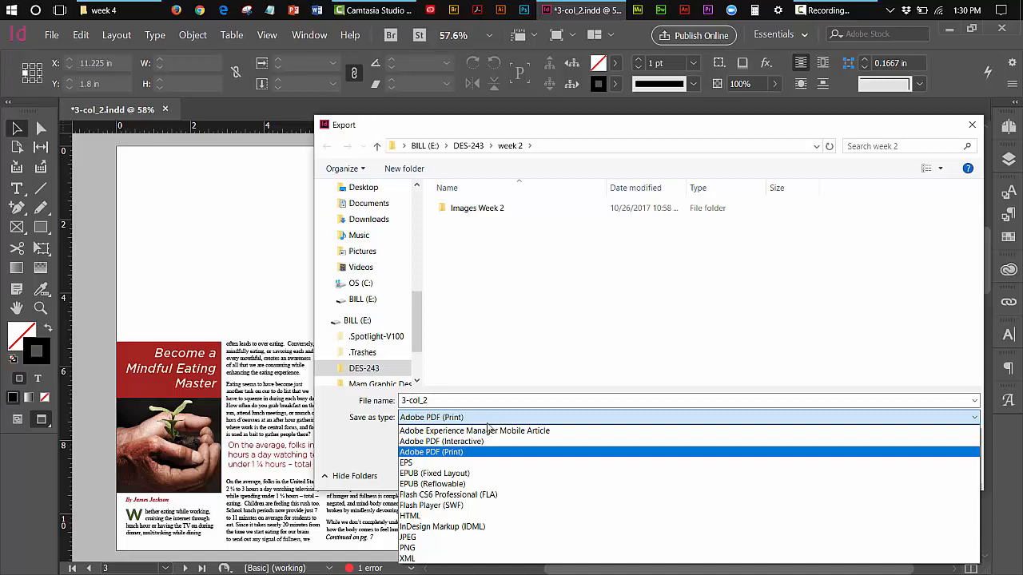
mouse_move(483, 460)
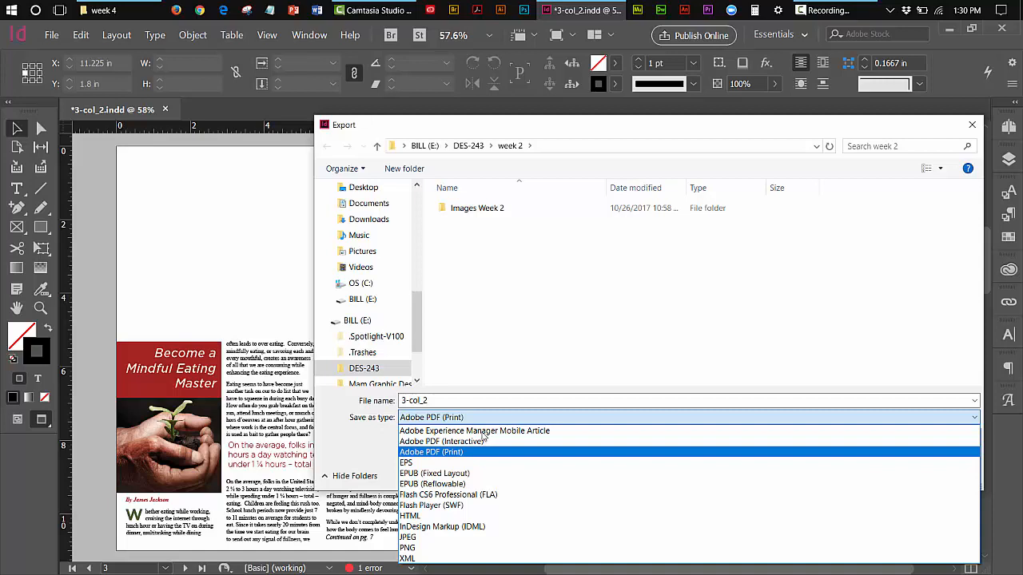
mouse_move(482, 439)
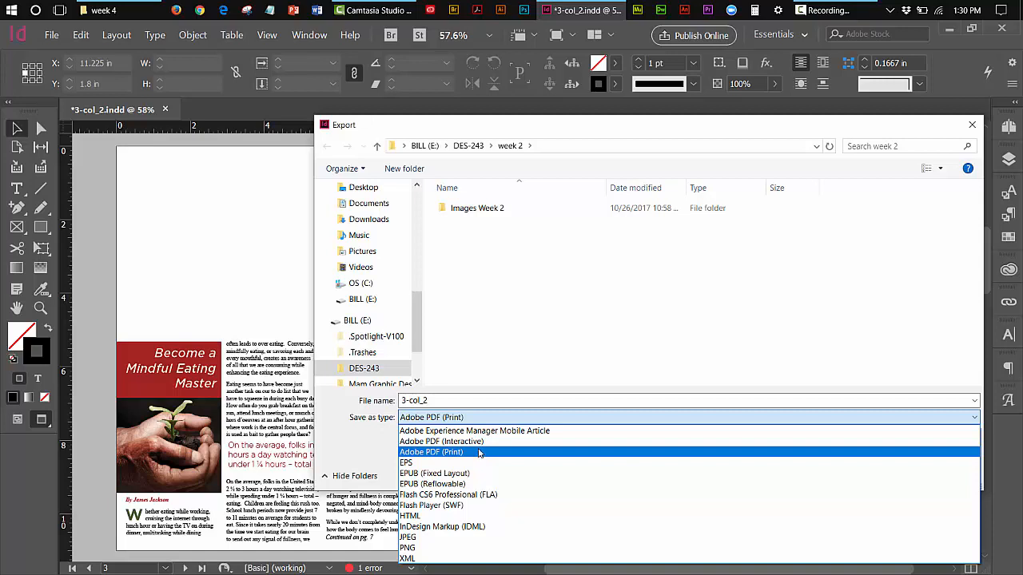
left_click(430, 451)
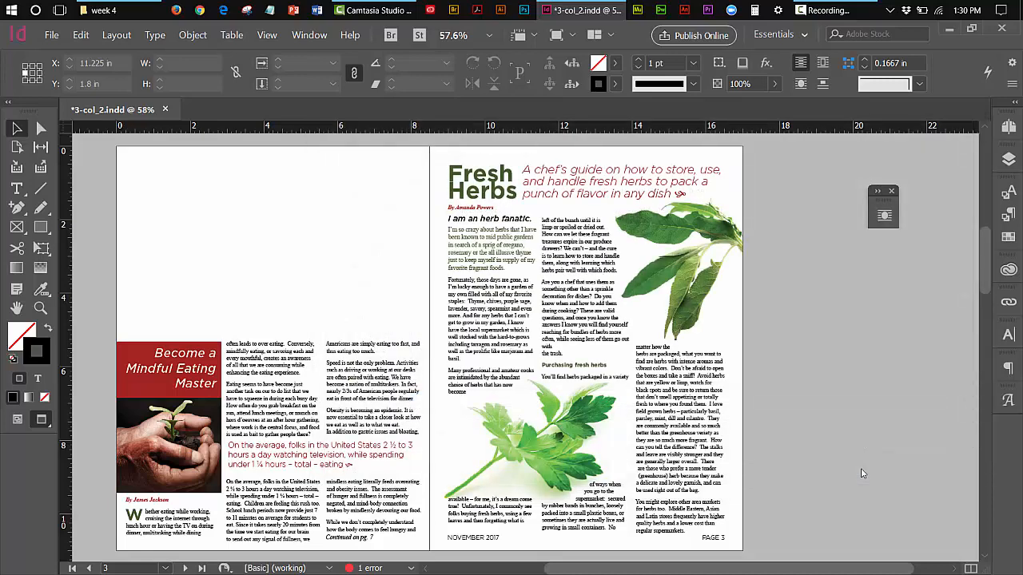
Export pages 3–6 as spreads using the High Quality Print preset
left_click(52, 35)
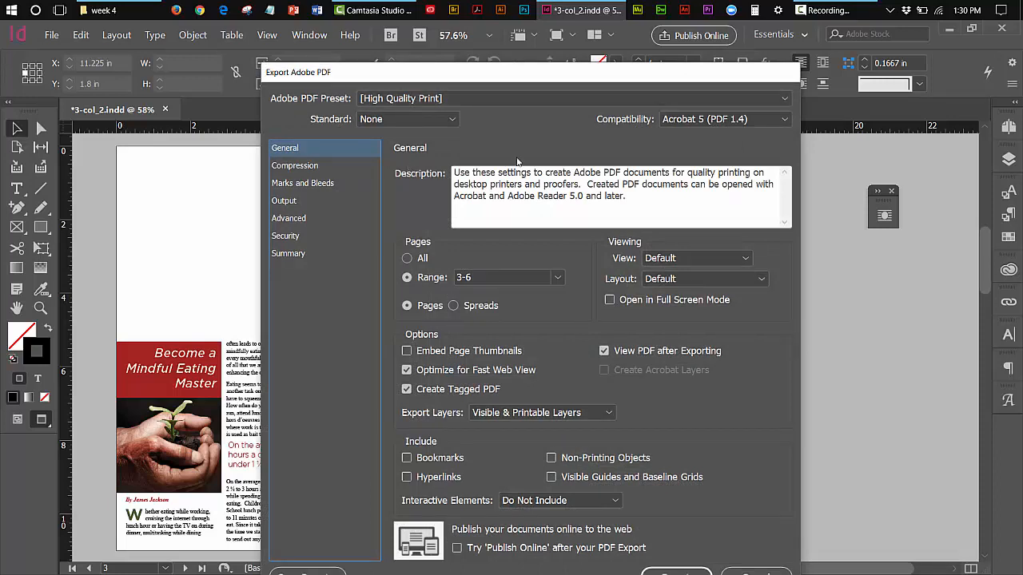
mouse_move(486, 274)
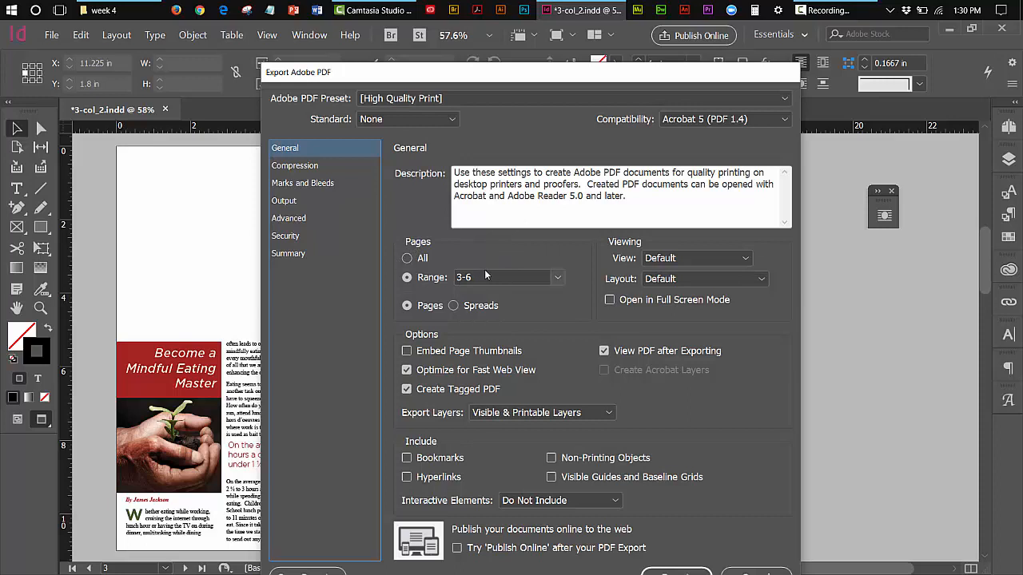
mouse_move(484, 268)
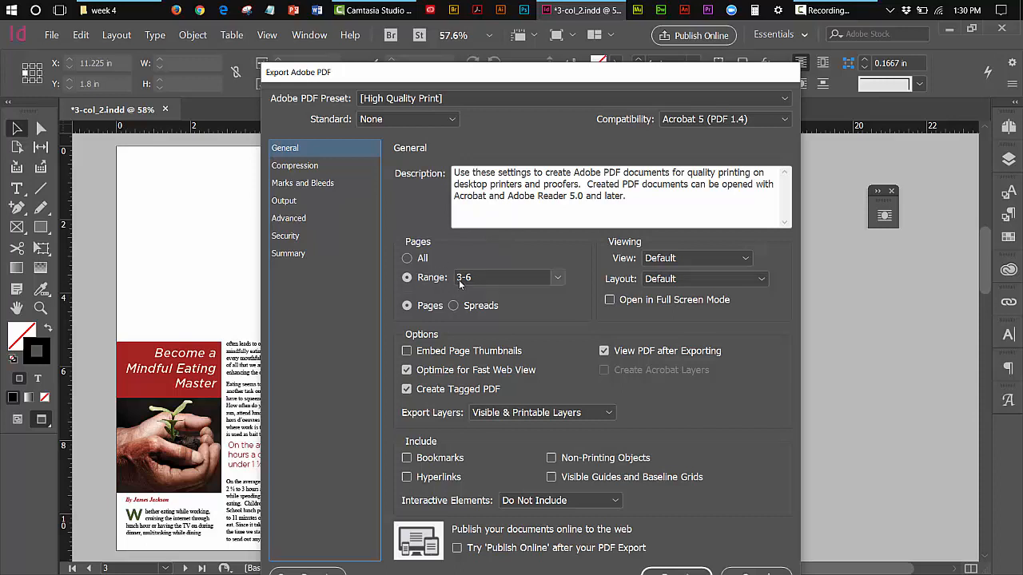
mouse_move(459, 285)
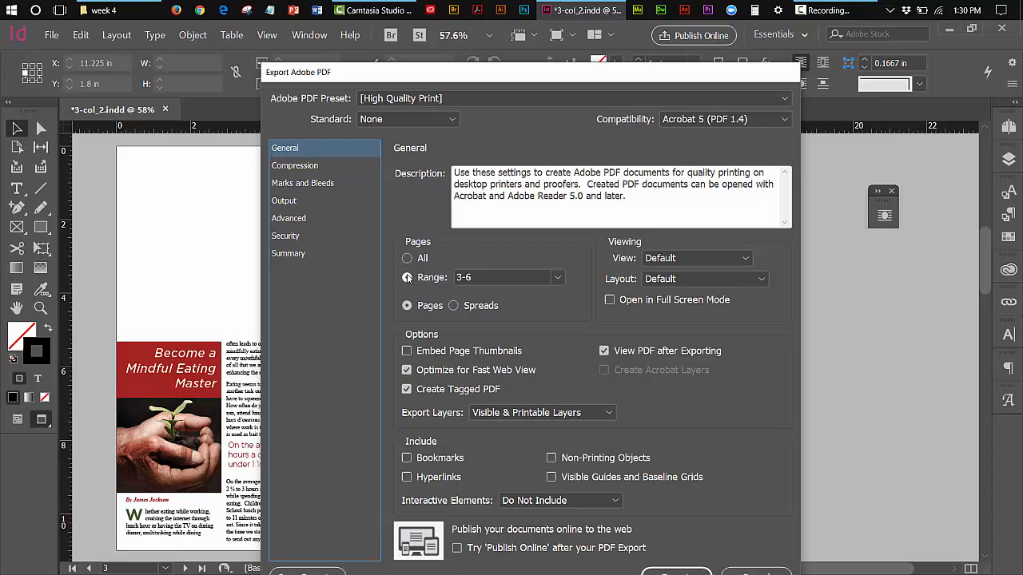
left_click(407, 258)
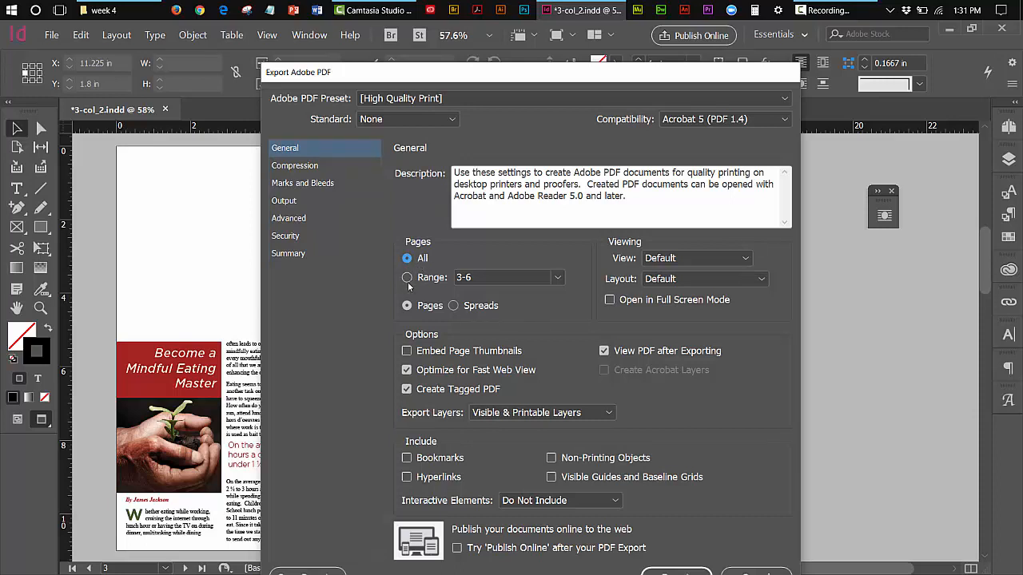
left_click(407, 278)
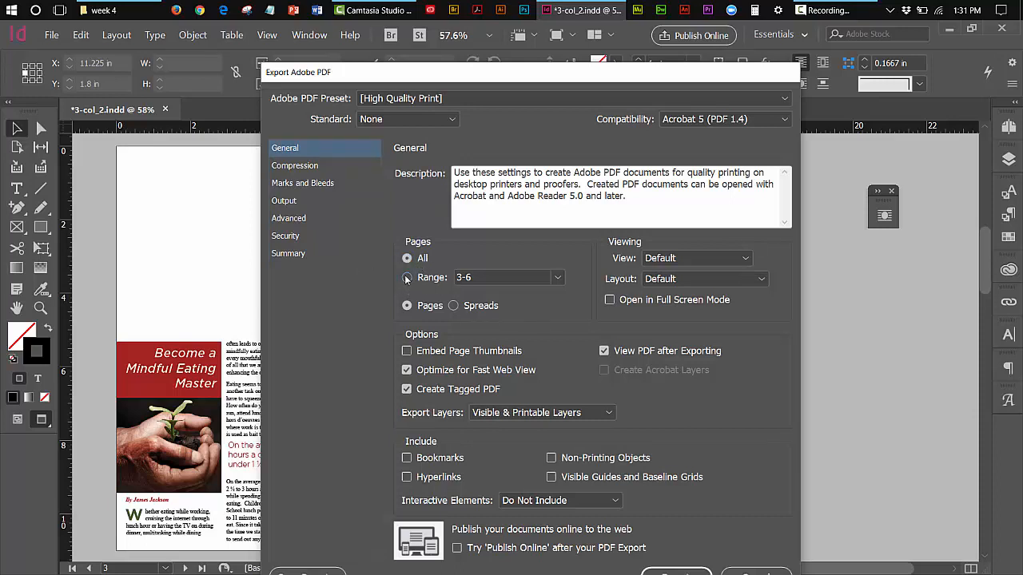
left_click(406, 277)
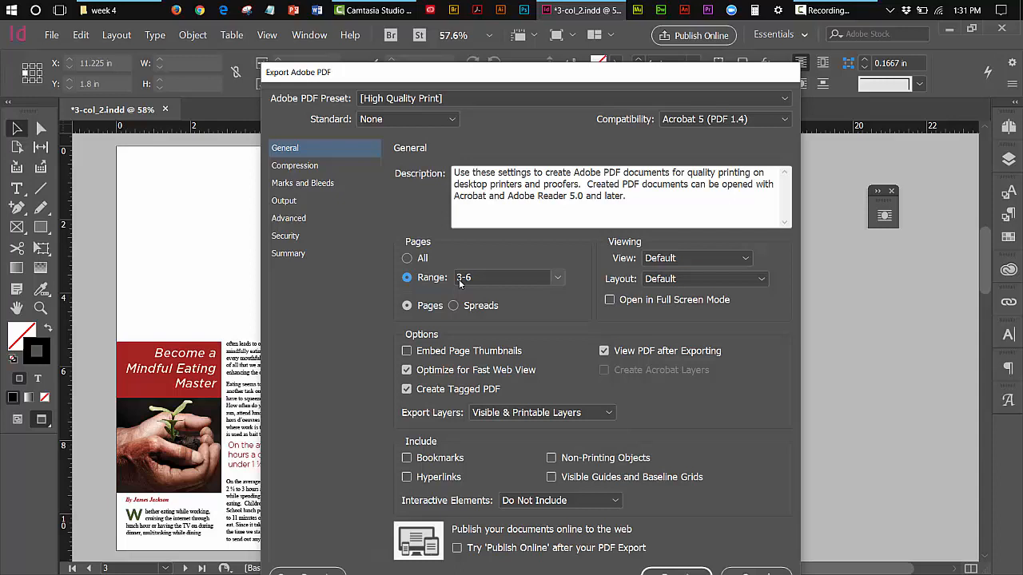
mouse_move(466, 288)
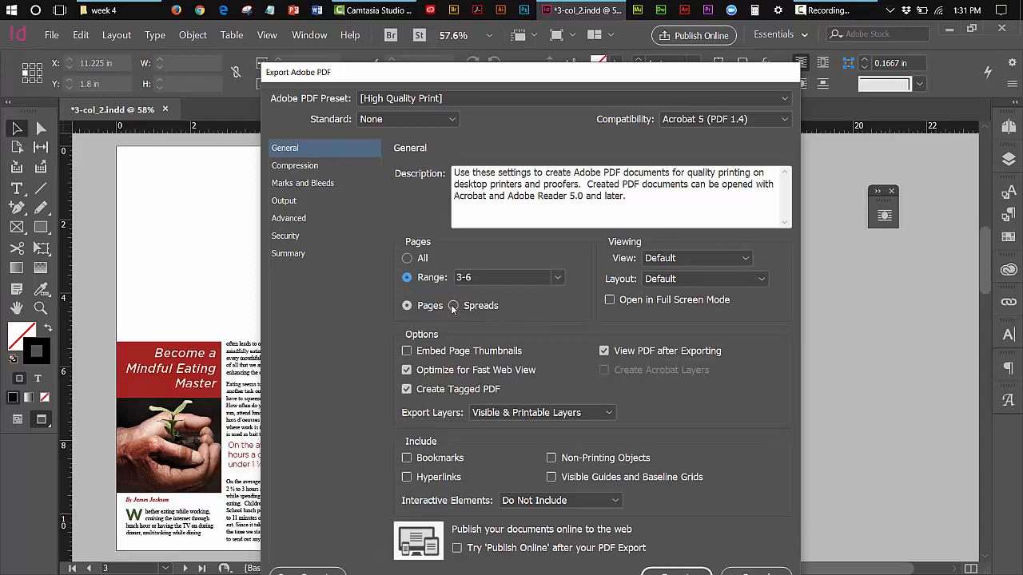
left_click(453, 305)
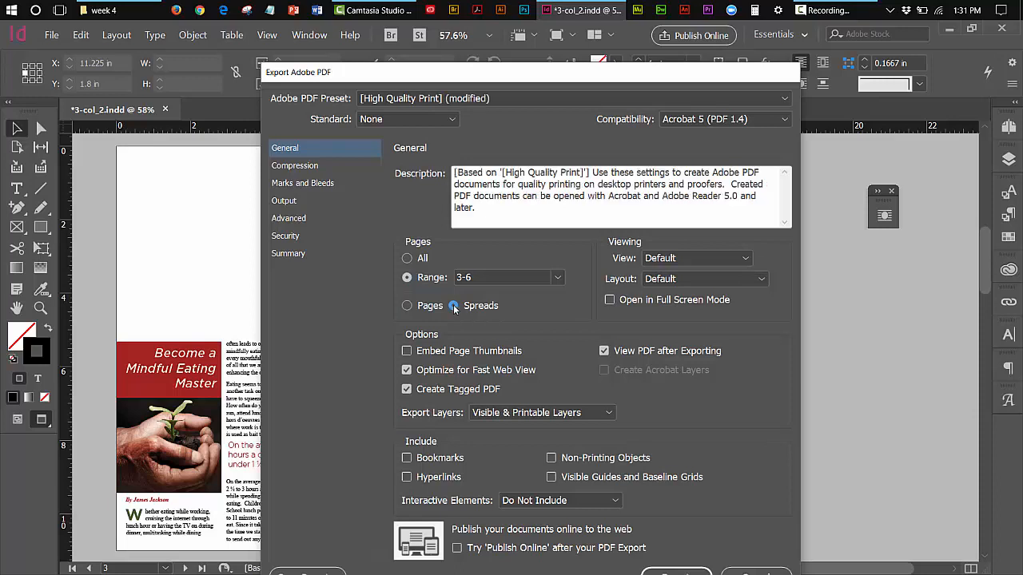
left_click(454, 305)
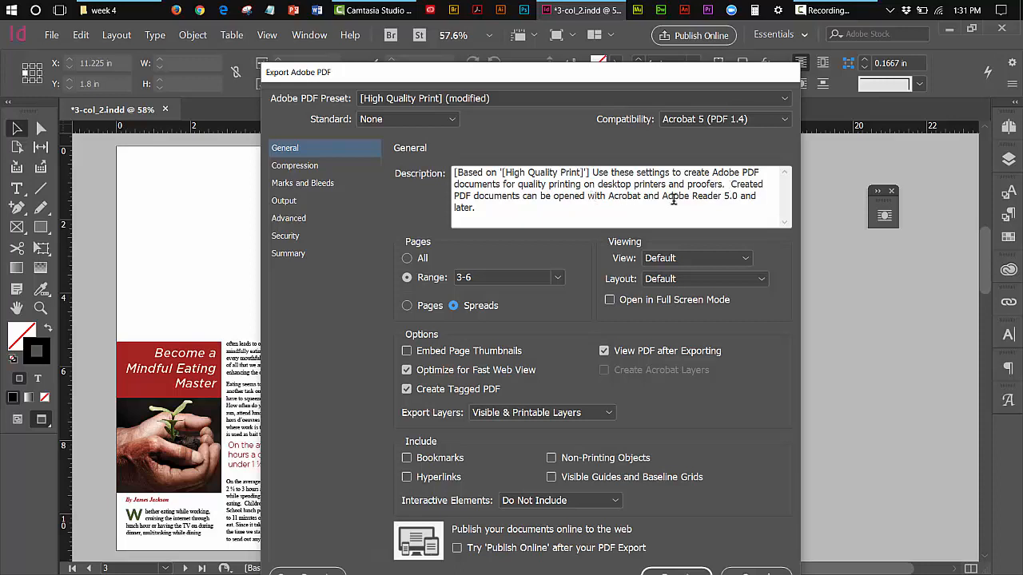
mouse_move(523, 299)
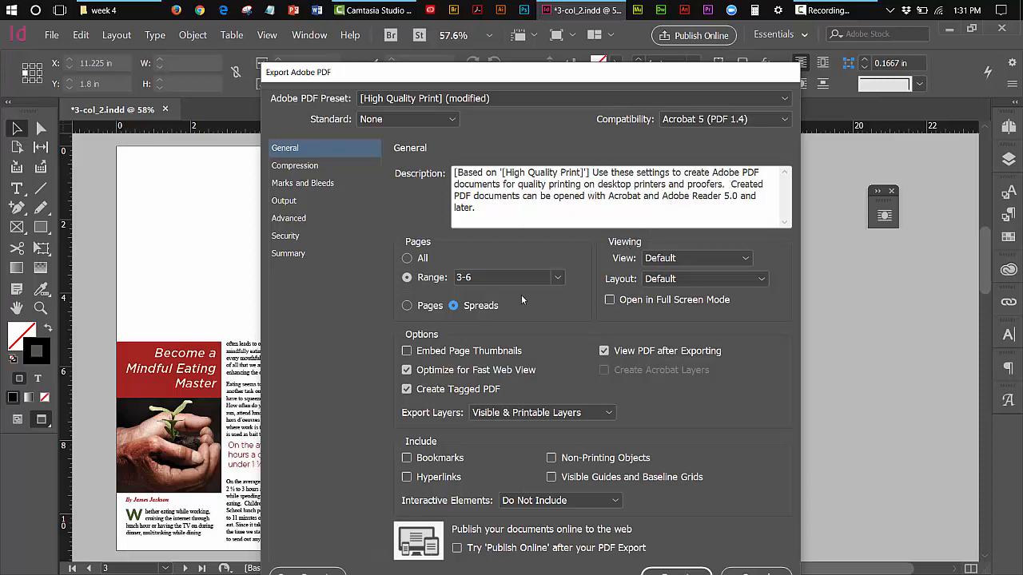
mouse_move(482, 319)
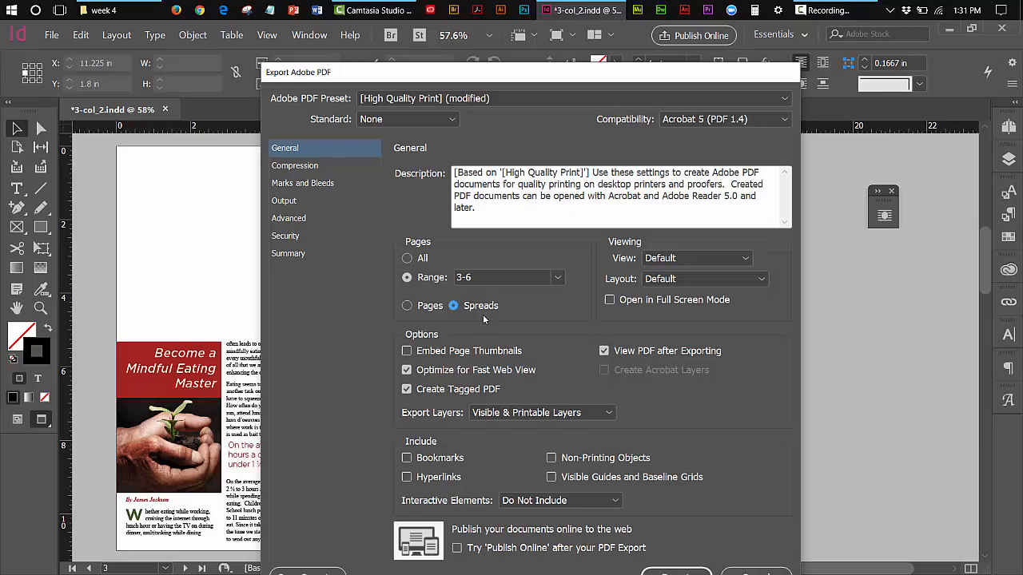
mouse_move(517, 316)
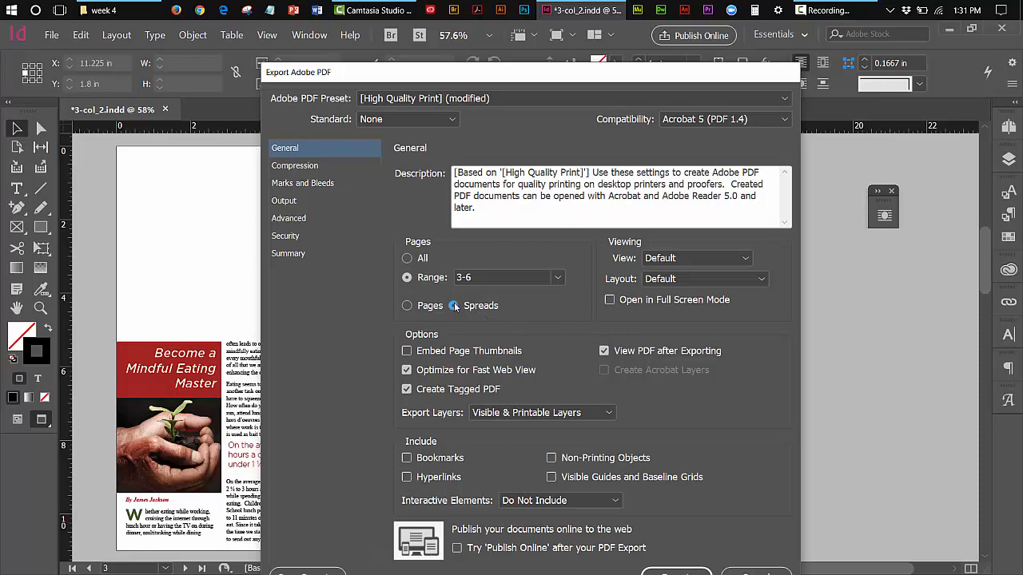
left_click(454, 305)
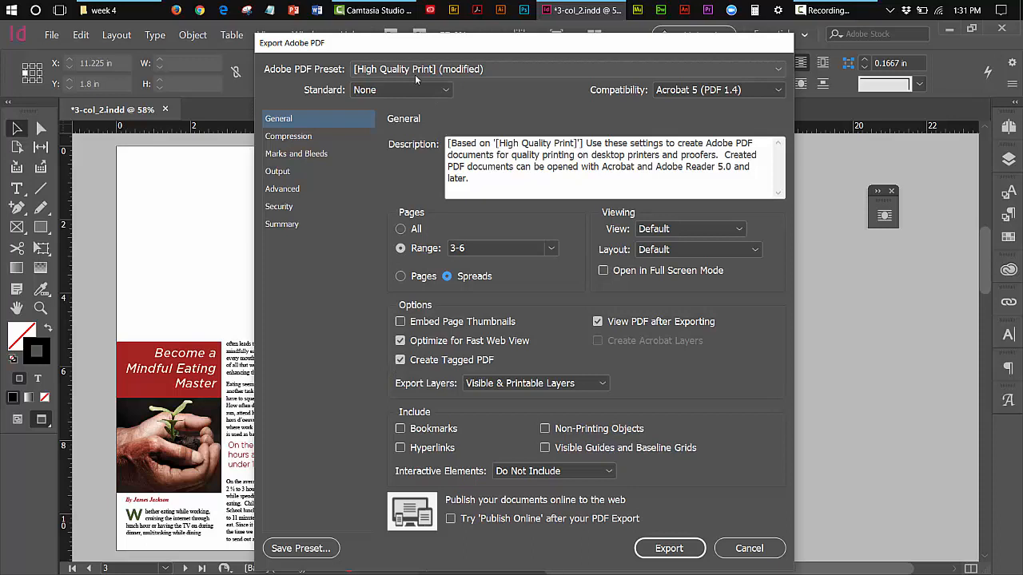
left_click(400, 247)
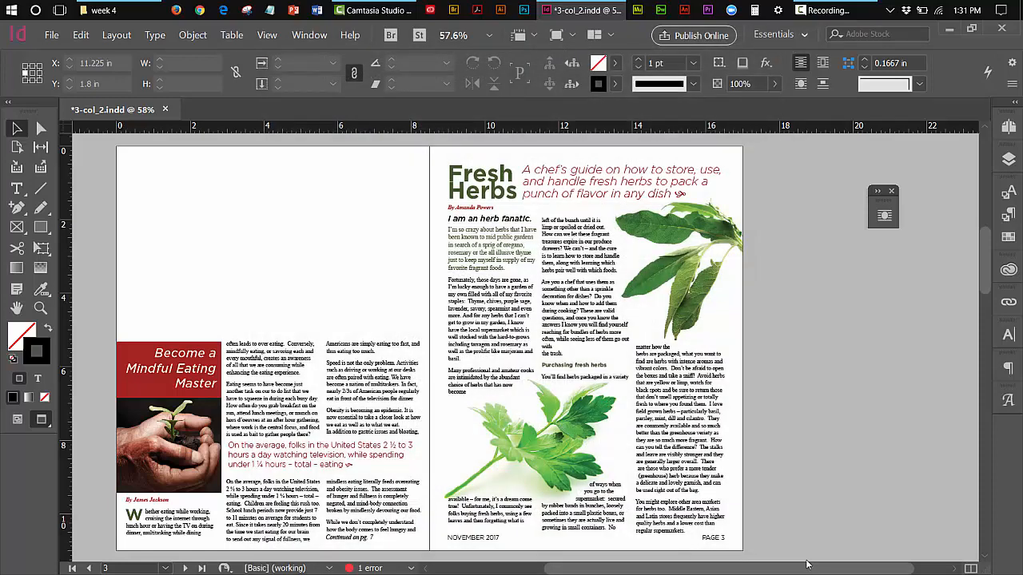
mouse_move(771, 435)
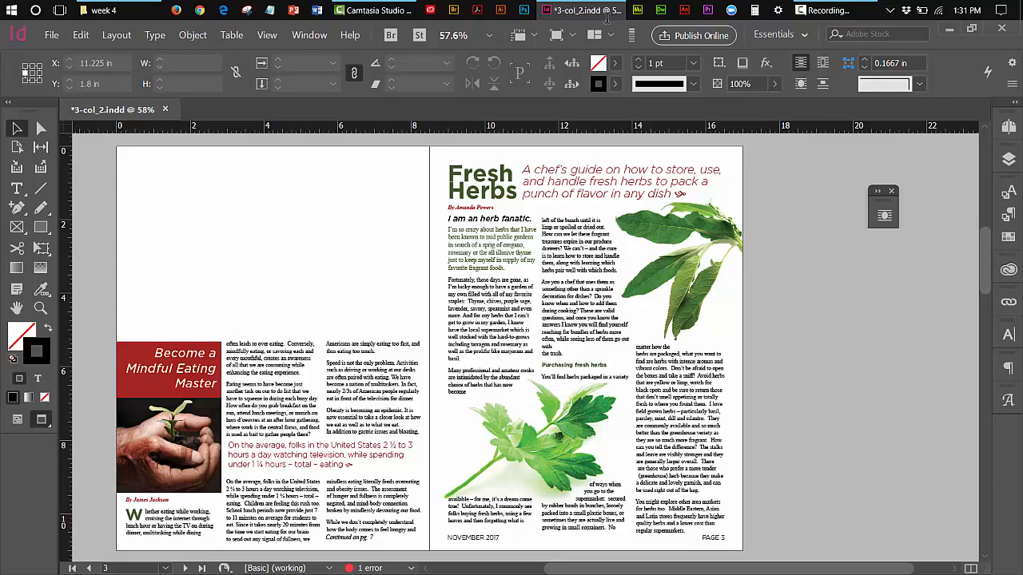
In File Explorer, open the 3-col_2 PDF from the week 2 folder
left_click(102, 11)
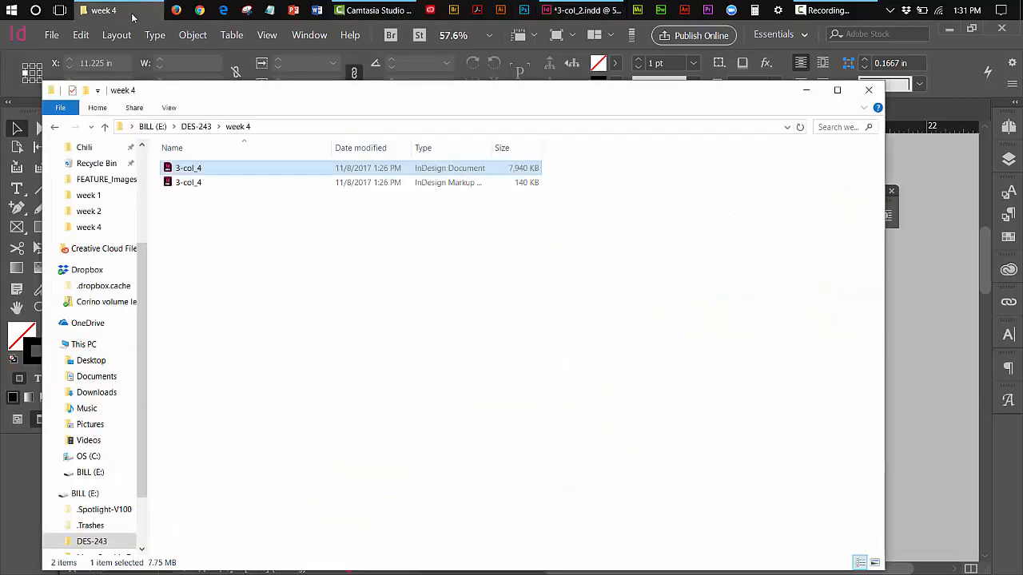
left_click(196, 126)
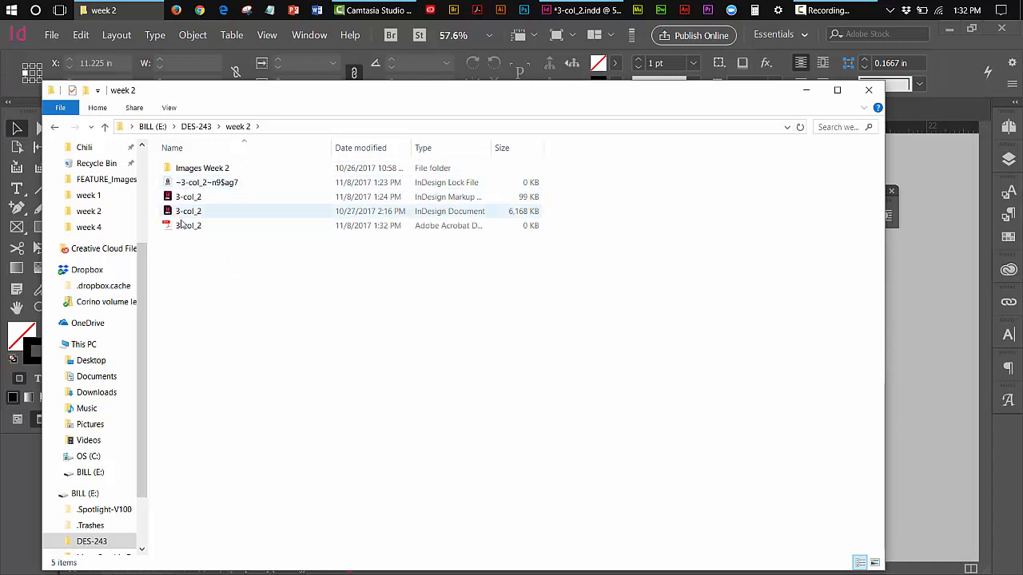
left_click(188, 225)
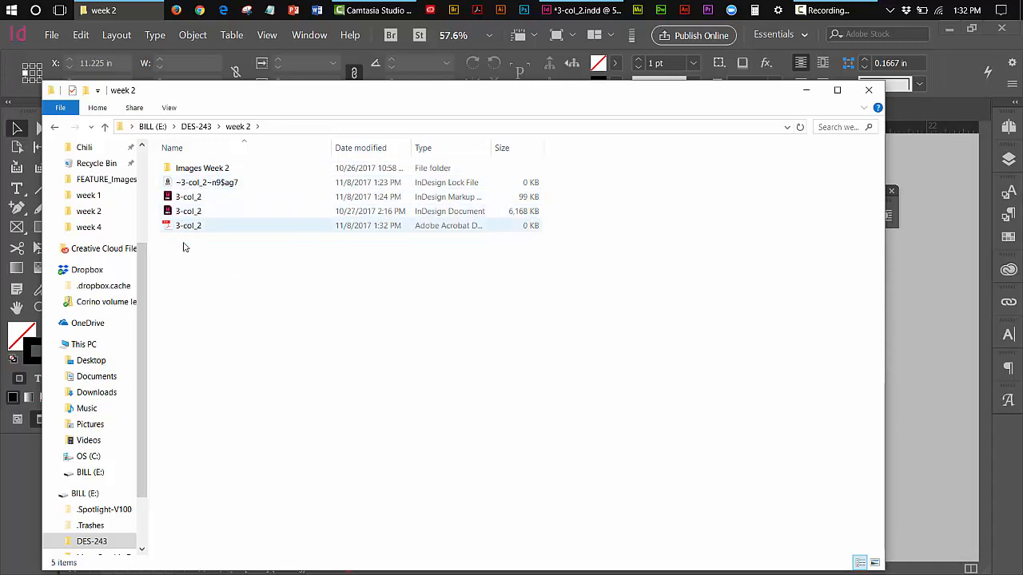
mouse_move(188, 226)
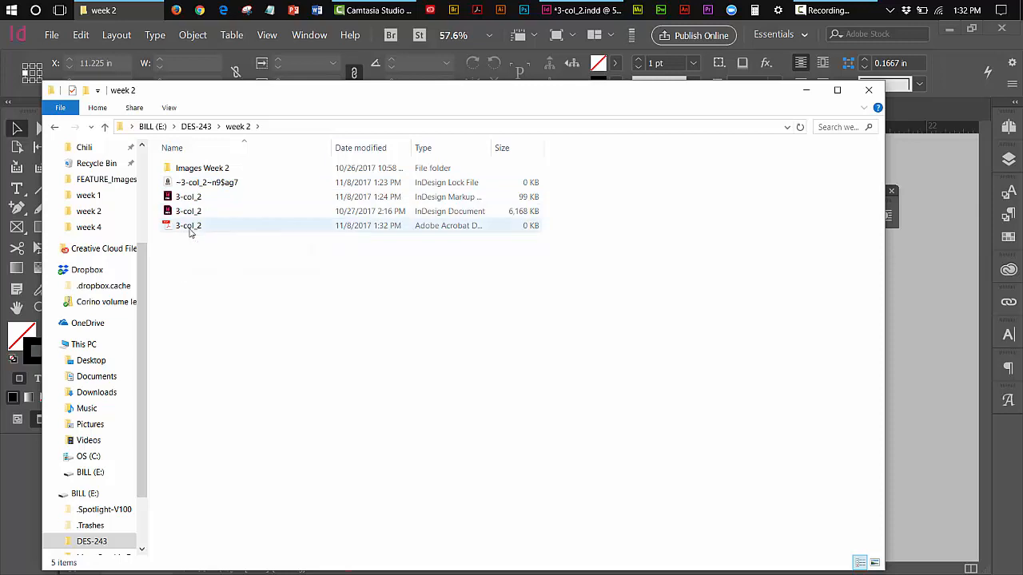
mouse_move(189, 225)
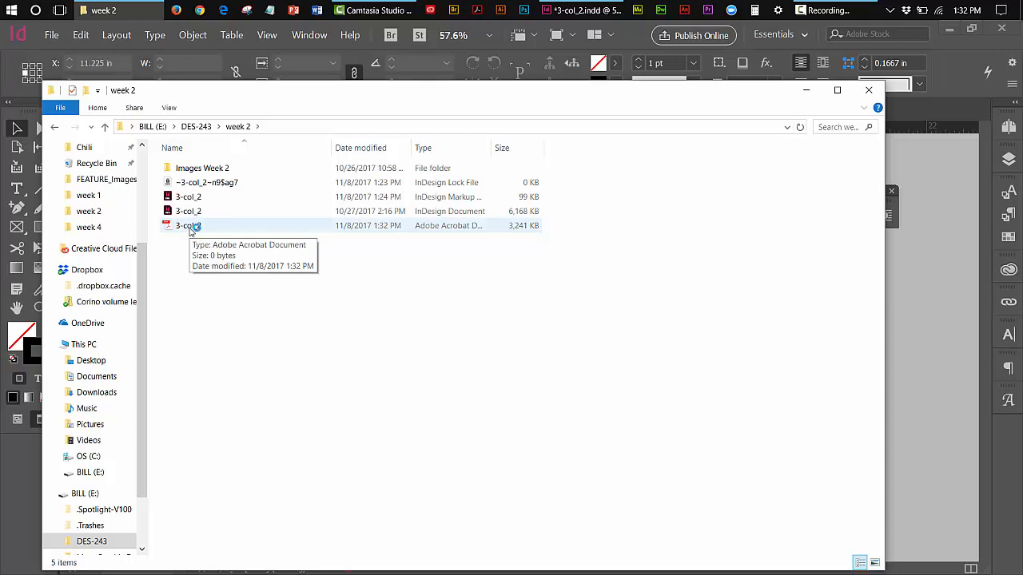
double_click(189, 225)
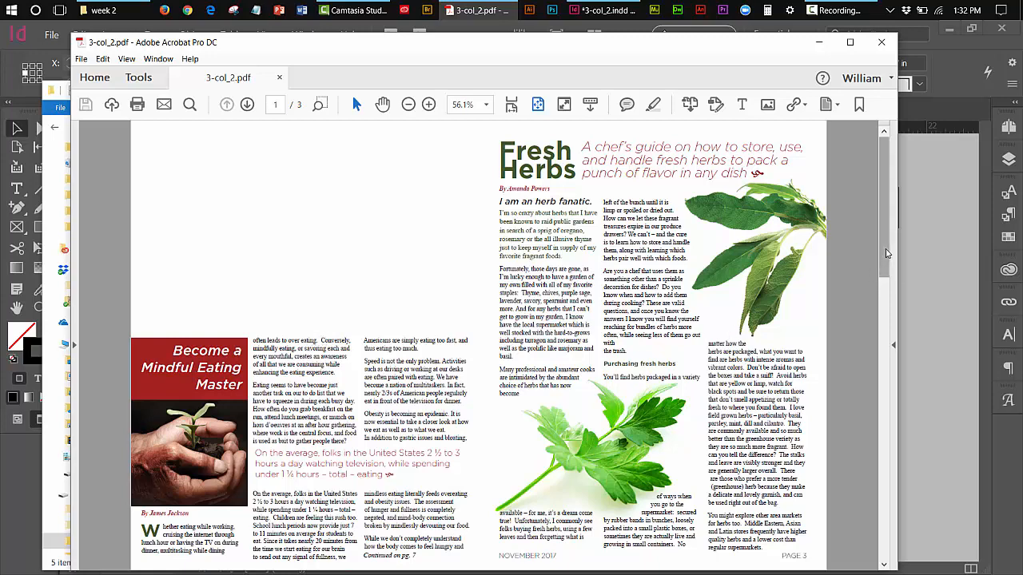
Scroll through the exported PDF and advance to its next spread
scroll("down", 3)
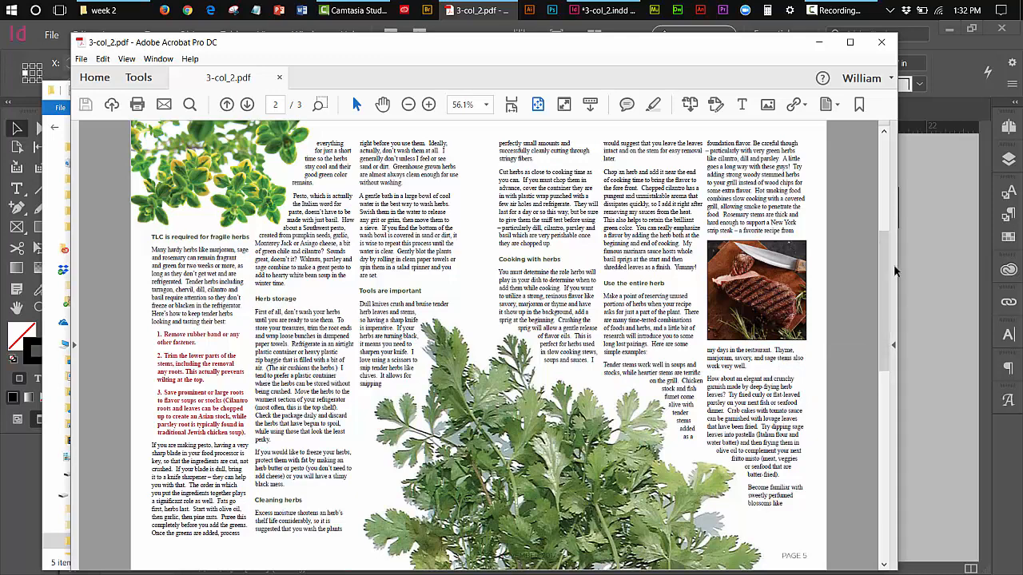
left_click(247, 104)
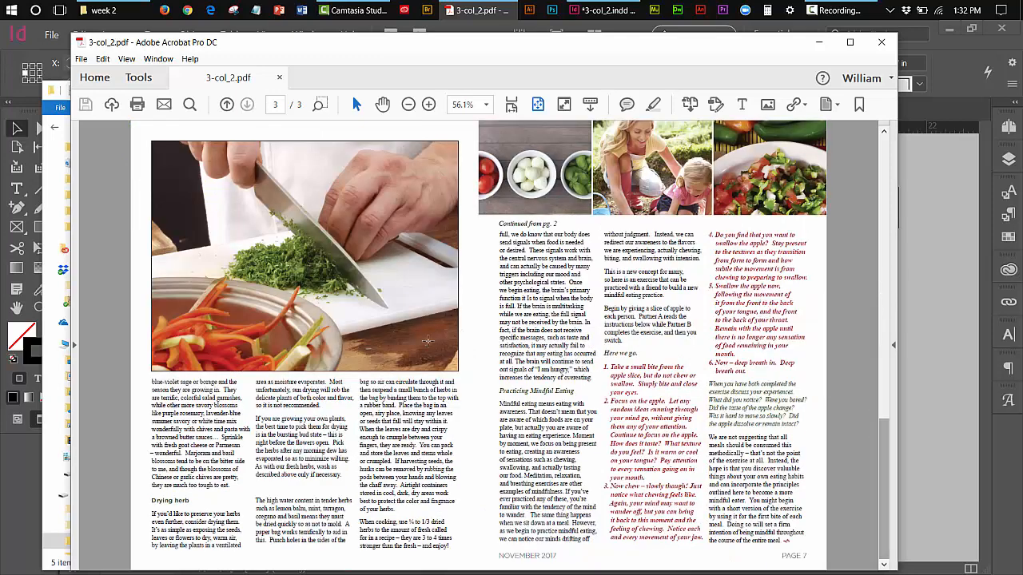